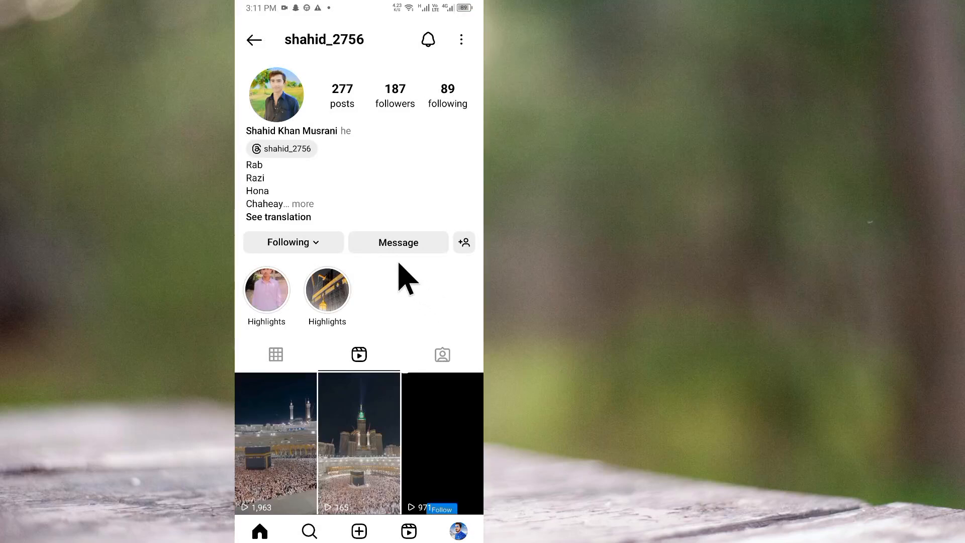
mouse_move(400, 280)
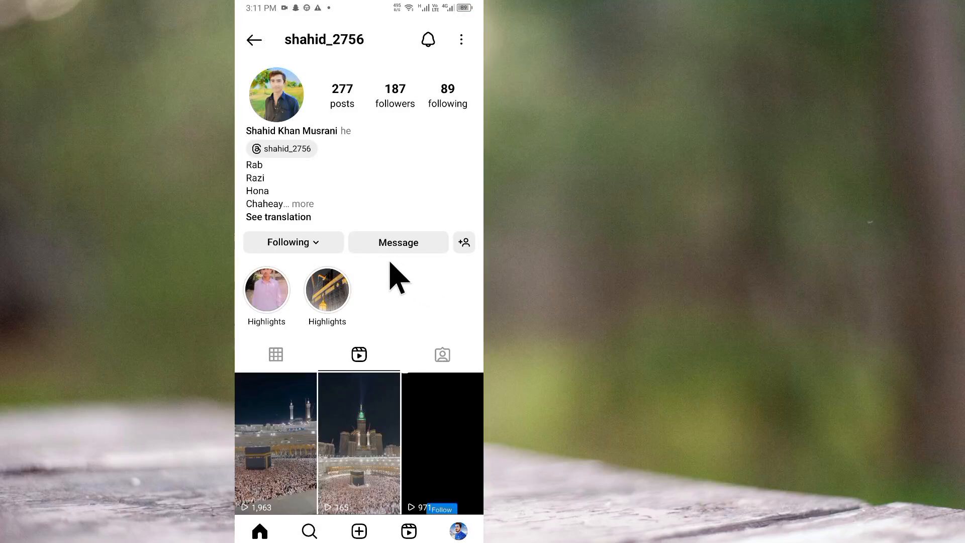
mouse_move(403, 268)
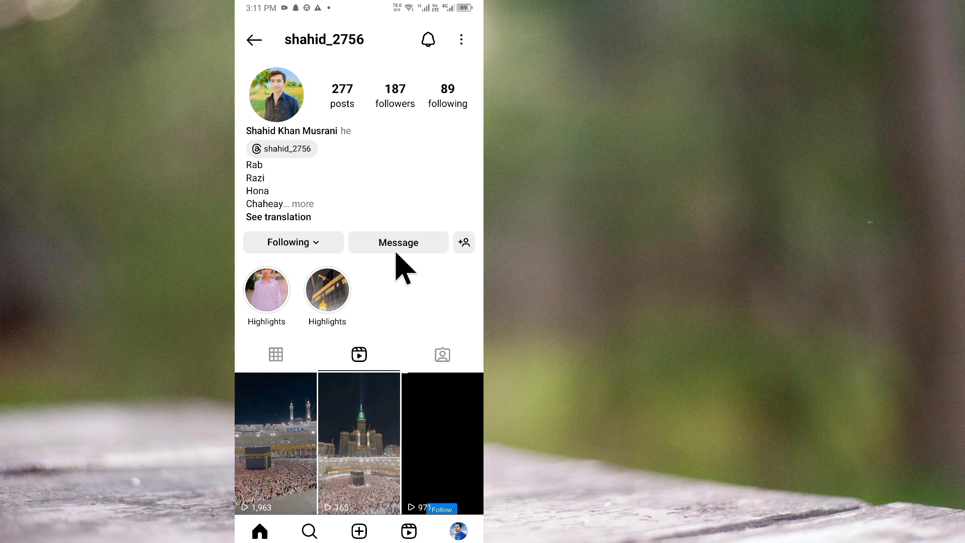
mouse_move(340, 226)
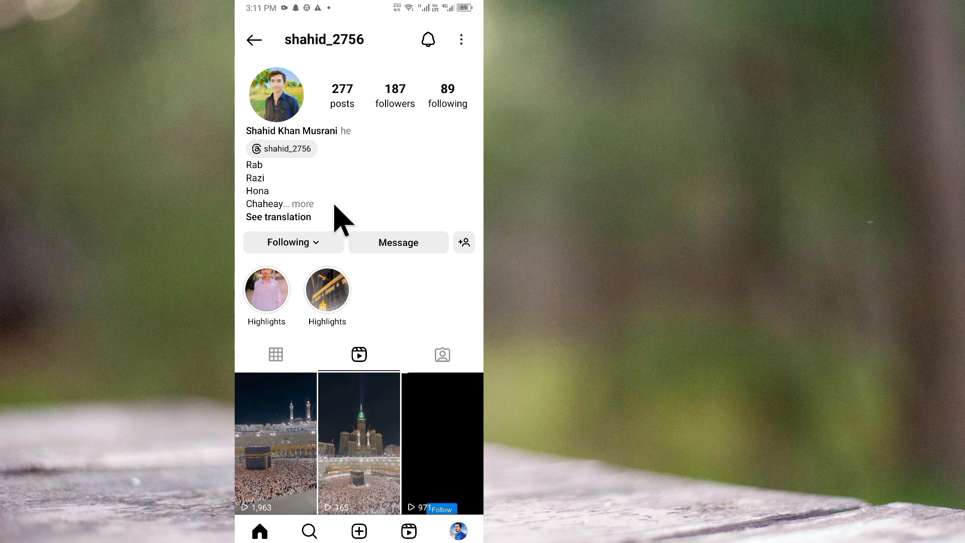
mouse_move(389, 270)
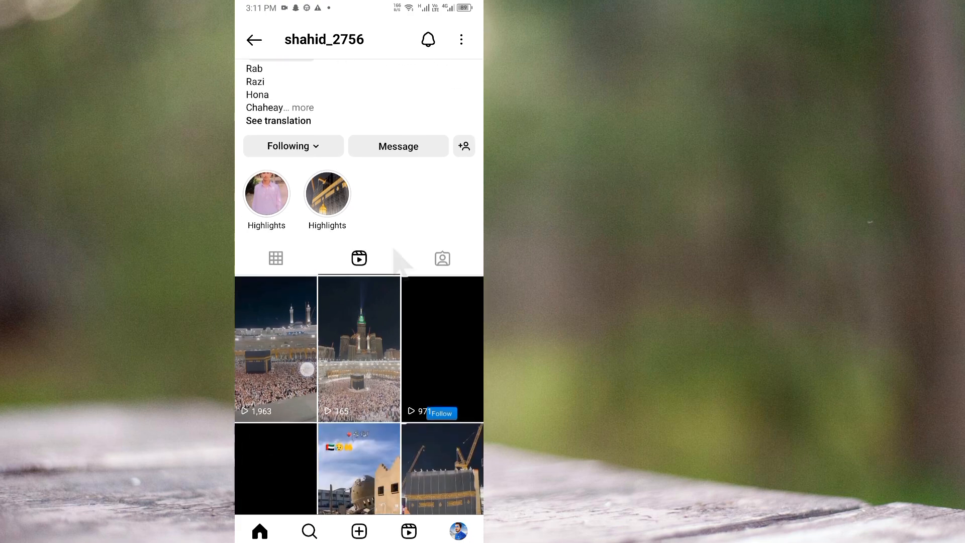
Scroll down through the profile's posts before leaving Instagram.
scroll("down", 3)
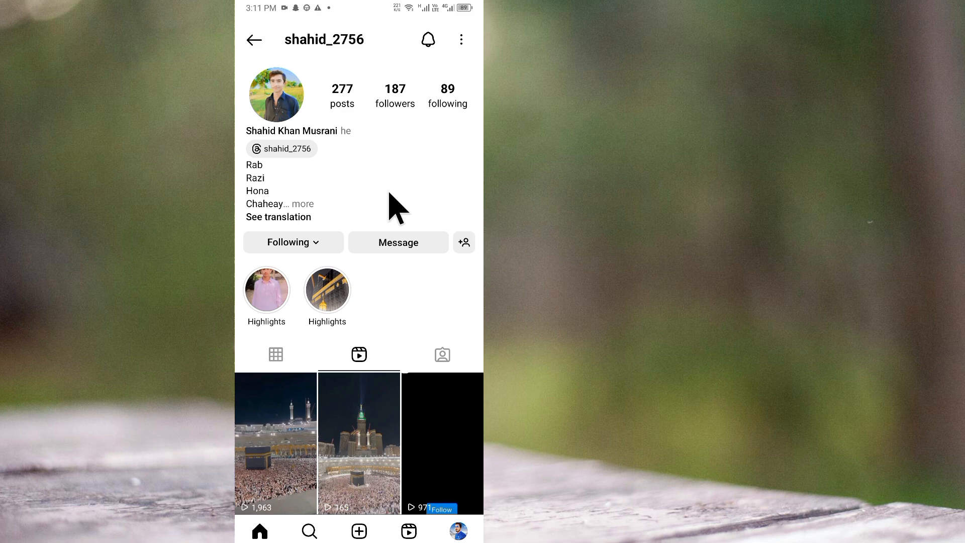
mouse_move(400, 261)
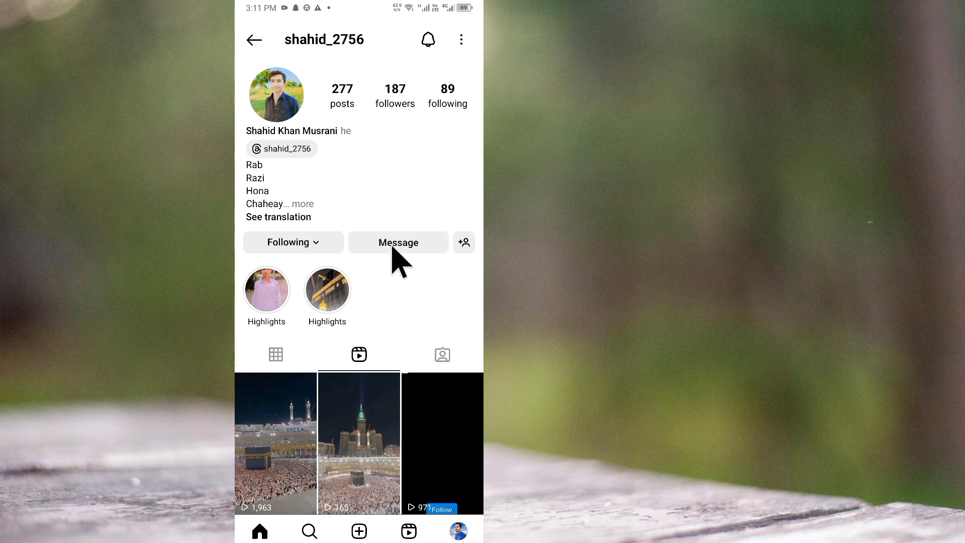
mouse_move(276, 68)
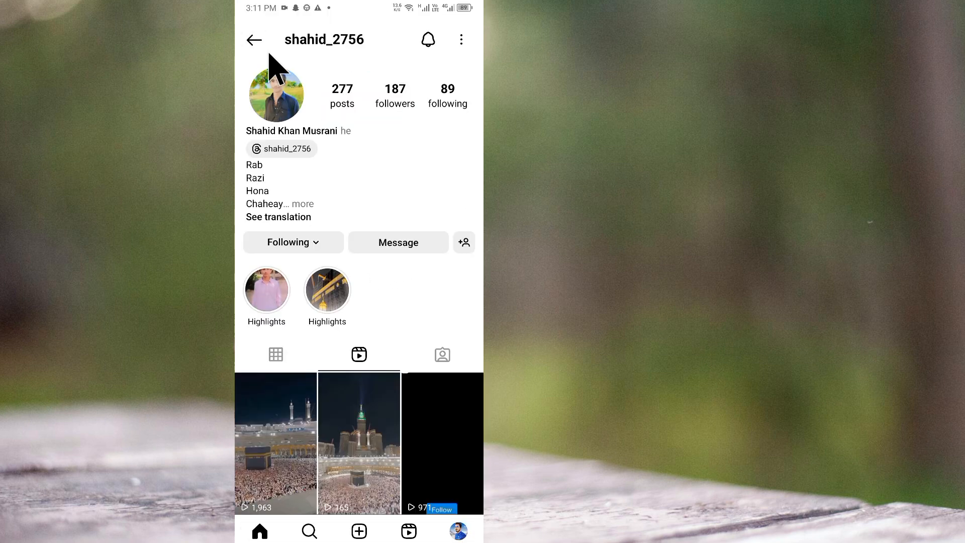
mouse_move(402, 252)
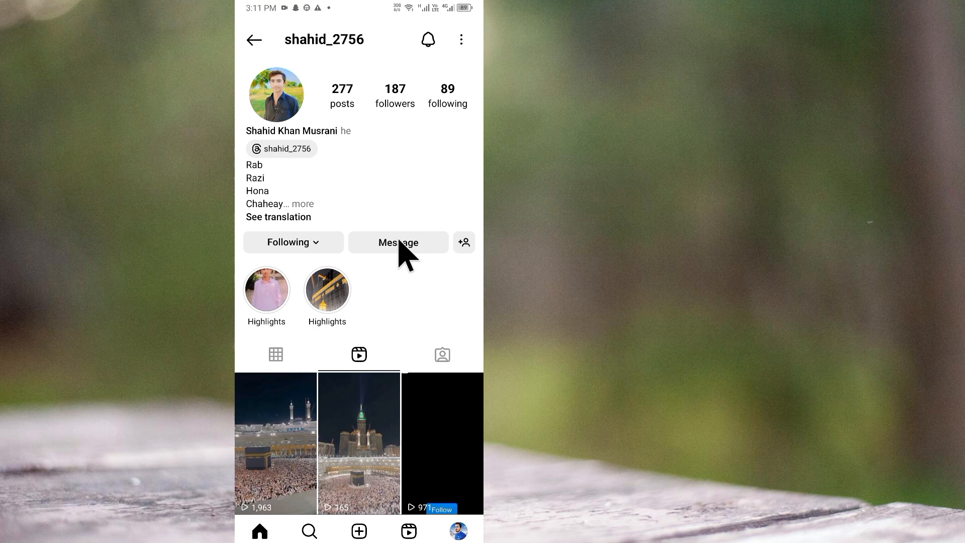
mouse_move(324, 105)
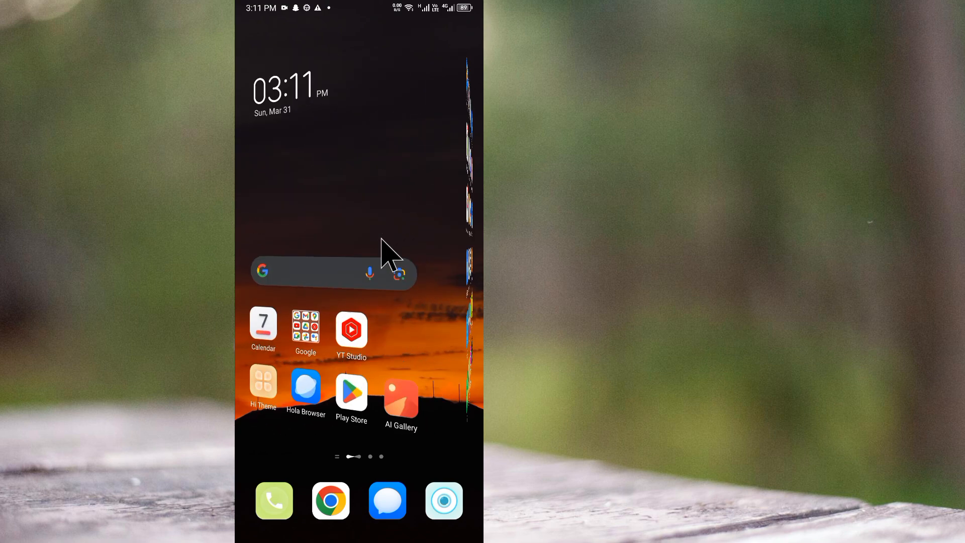
left_click(351, 389)
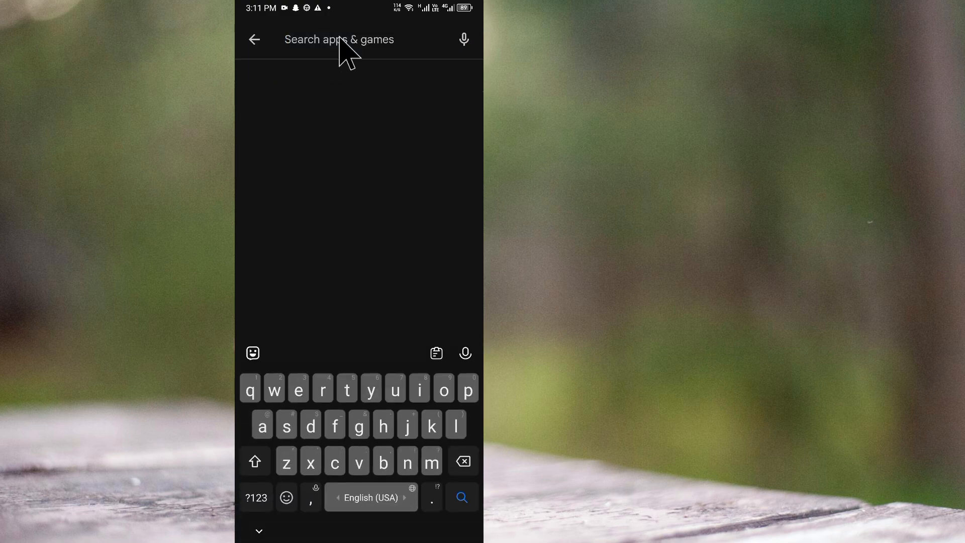
type("insagram")
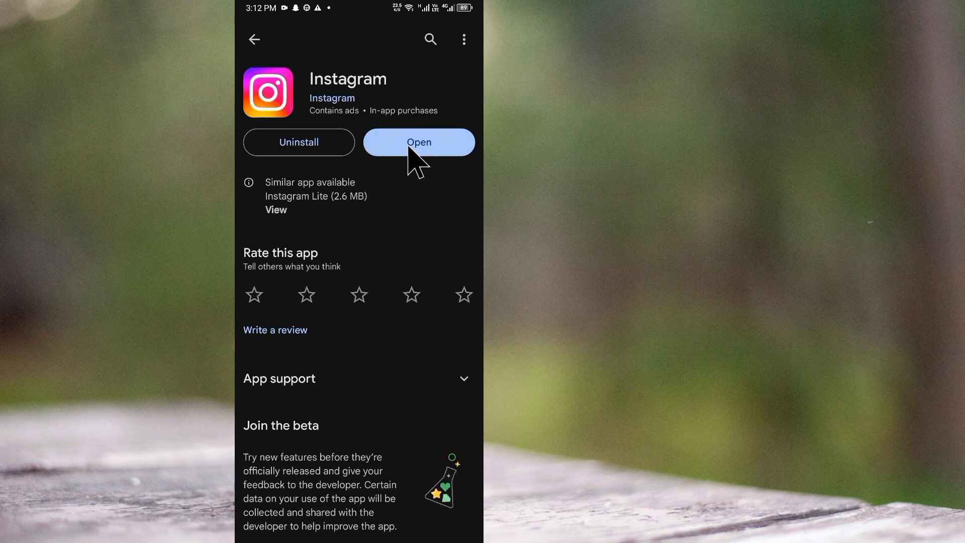
mouse_move(412, 173)
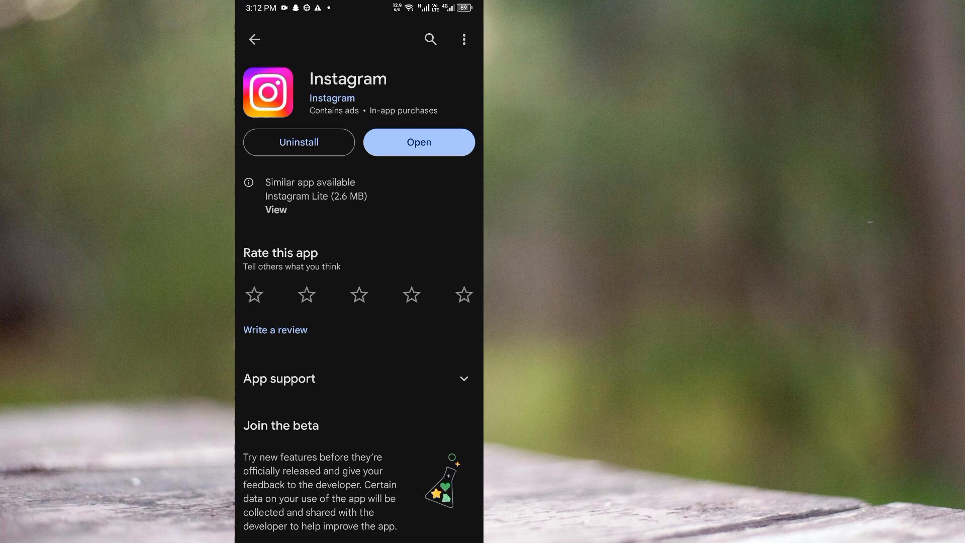
mouse_move(409, 176)
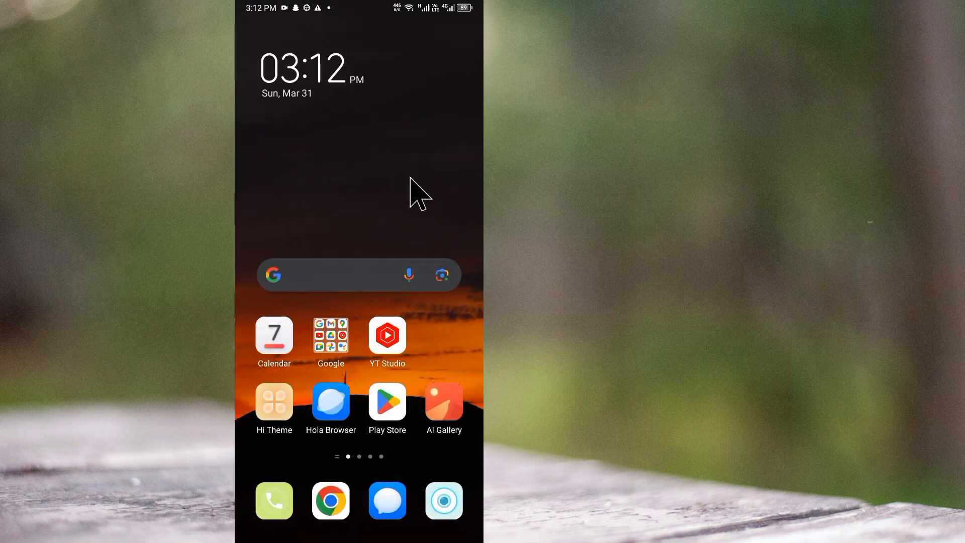
Relaunch Instagram and reach Messages and story replies under Settings and activity.
scroll("left", 3)
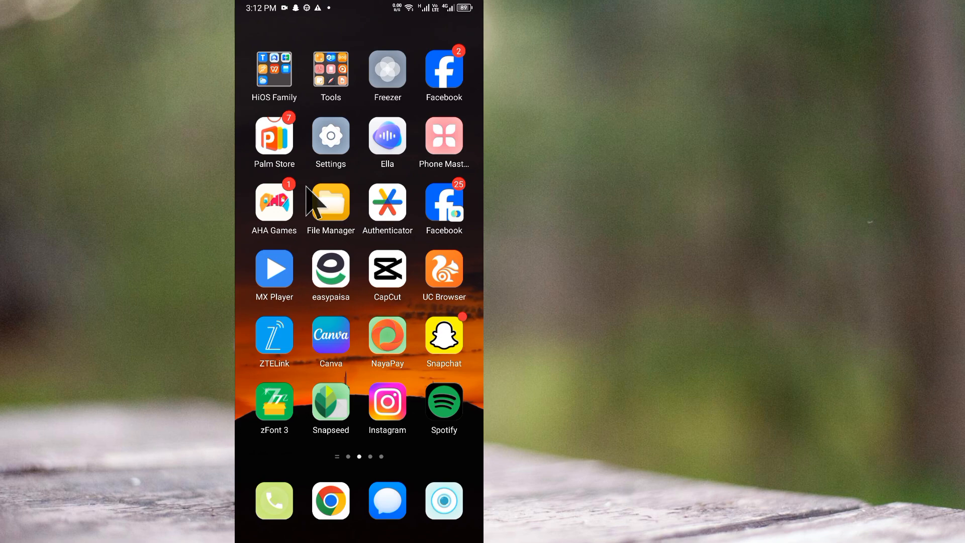
mouse_move(384, 293)
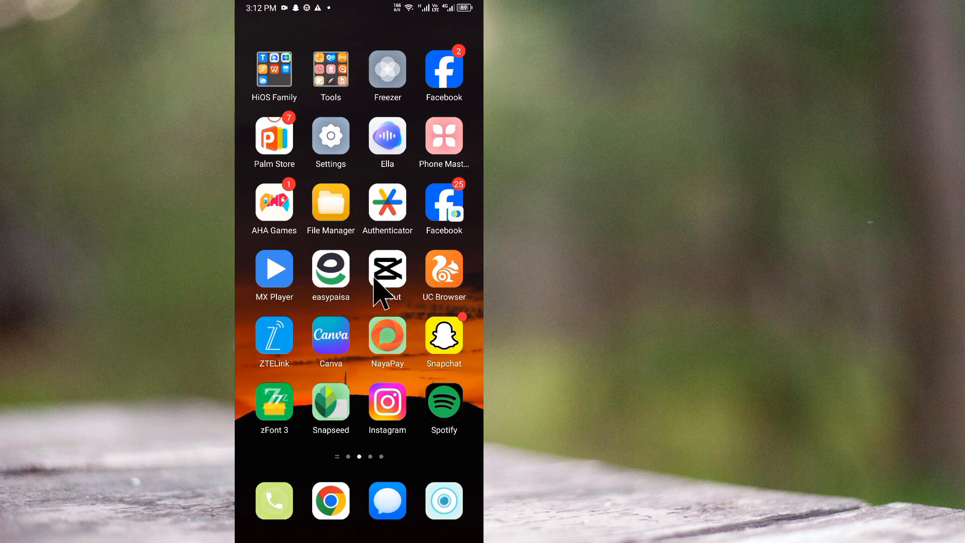
left_click(387, 403)
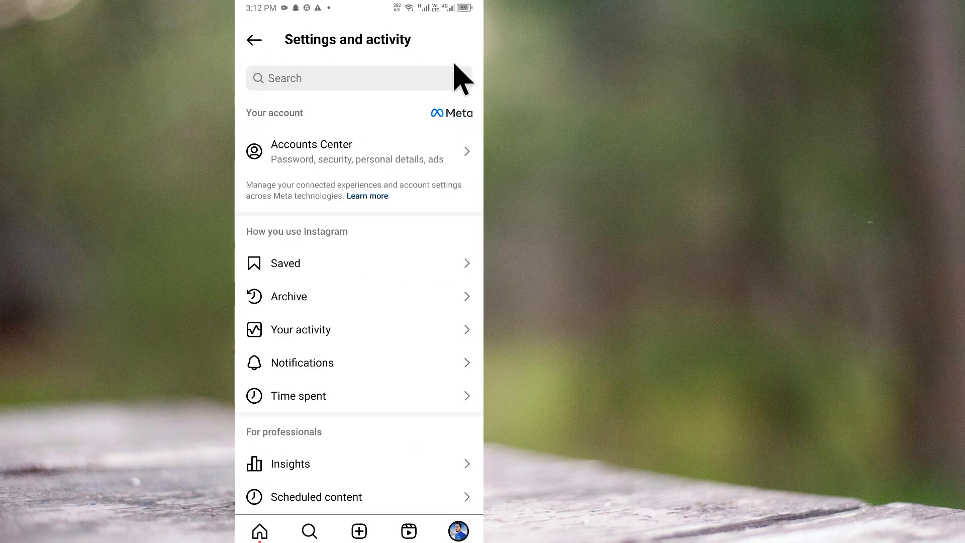
mouse_move(373, 429)
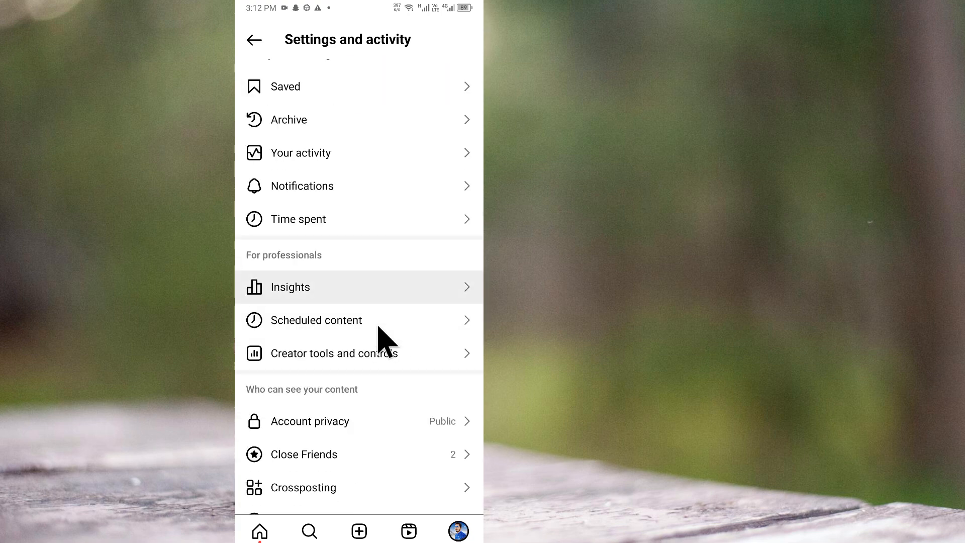
scroll("up", 3)
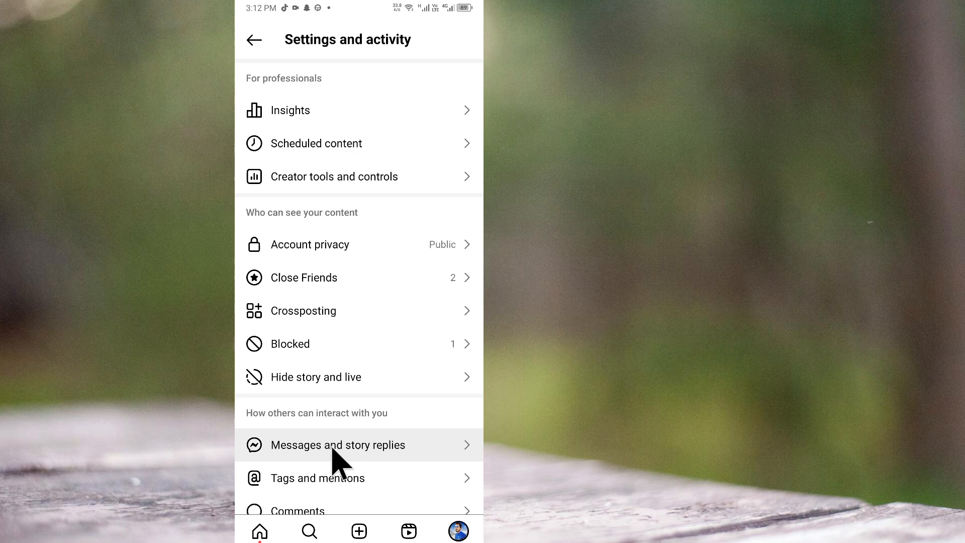
left_click(337, 444)
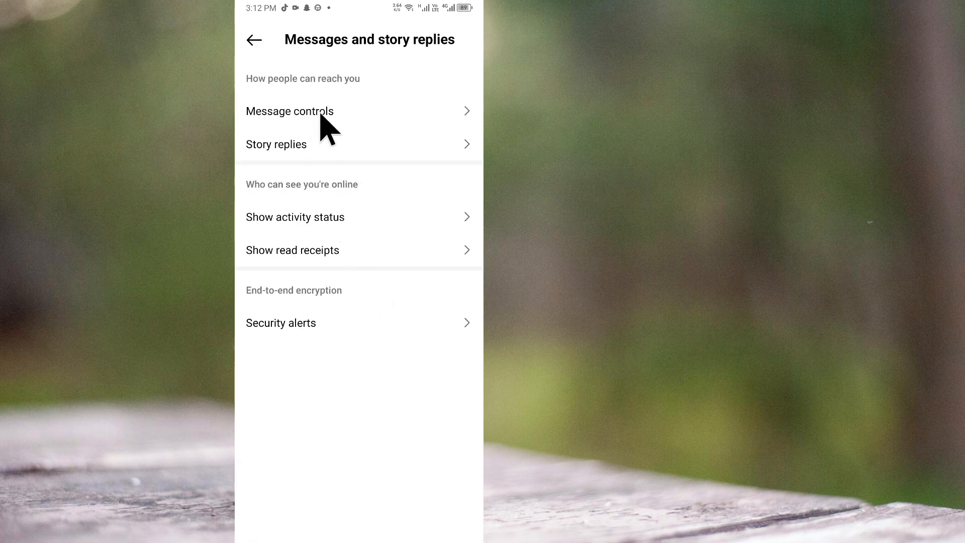
In Message controls, check where followers' message requests are delivered.
left_click(289, 110)
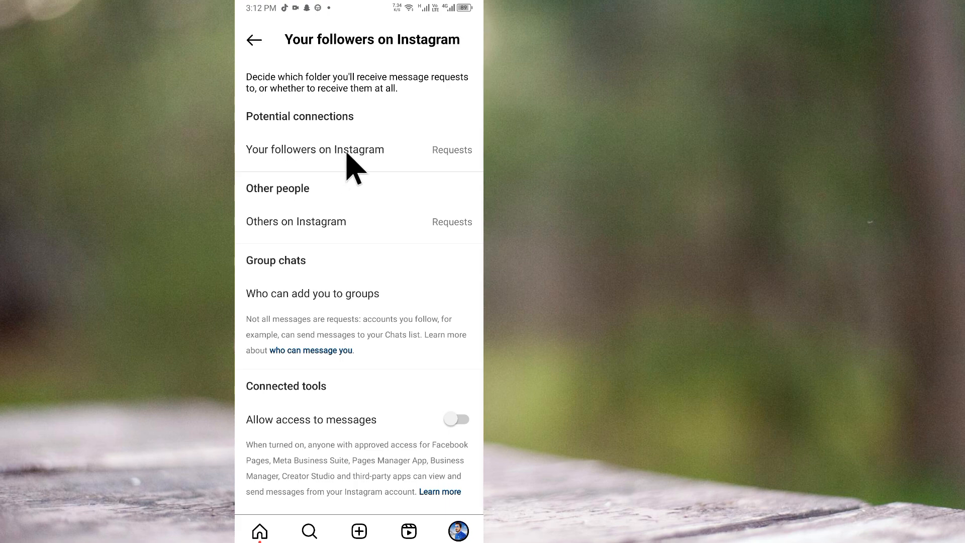
left_click(314, 150)
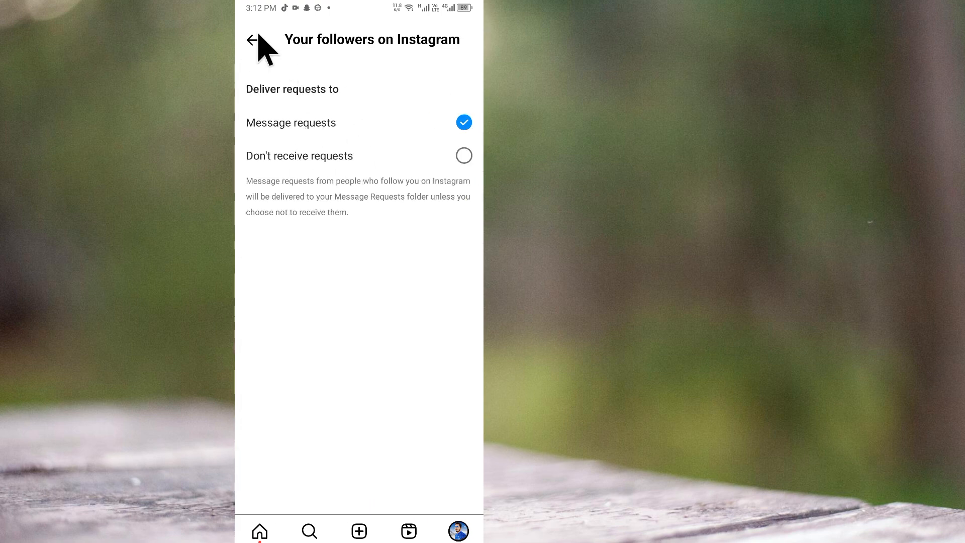
left_click(254, 39)
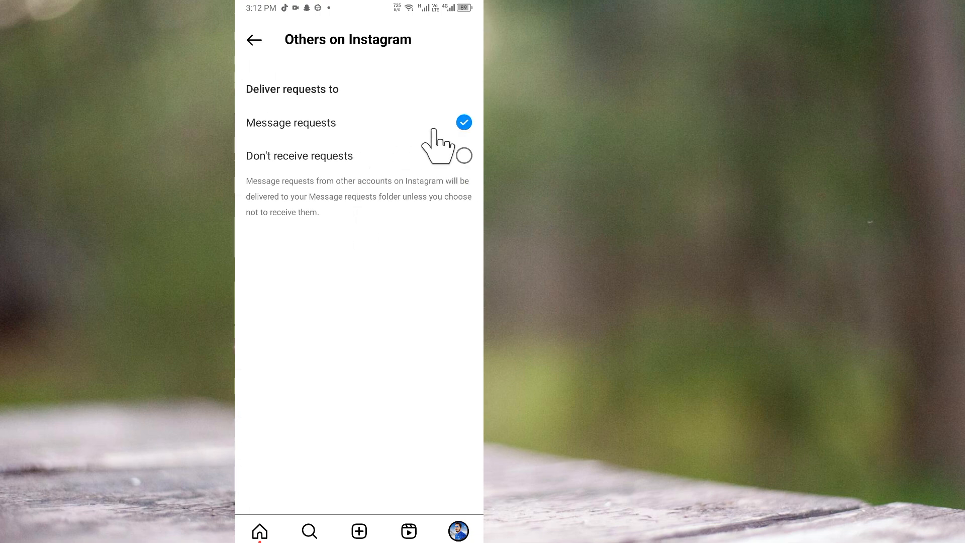
Try enabling Allow access to messages for connected tools, then back out.
left_click(253, 39)
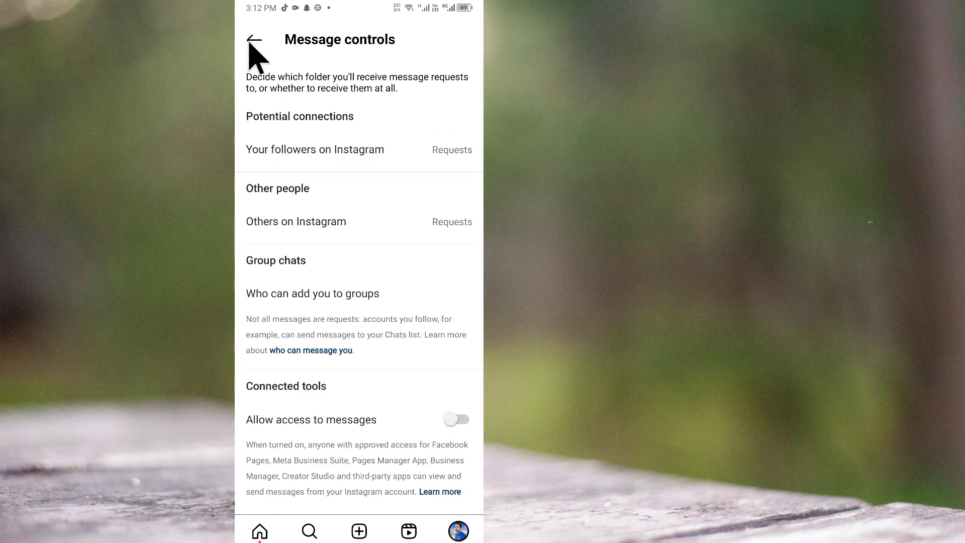
mouse_move(279, 441)
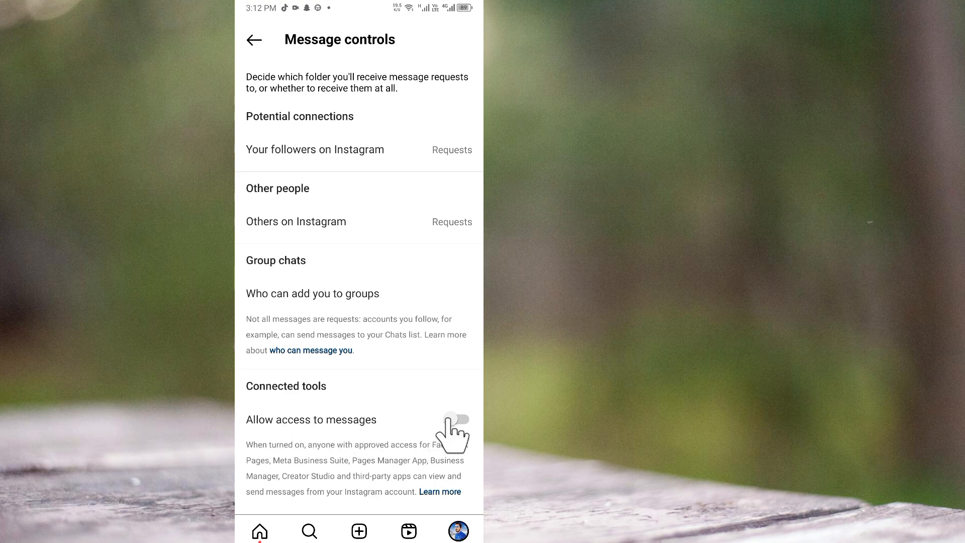
left_click(457, 419)
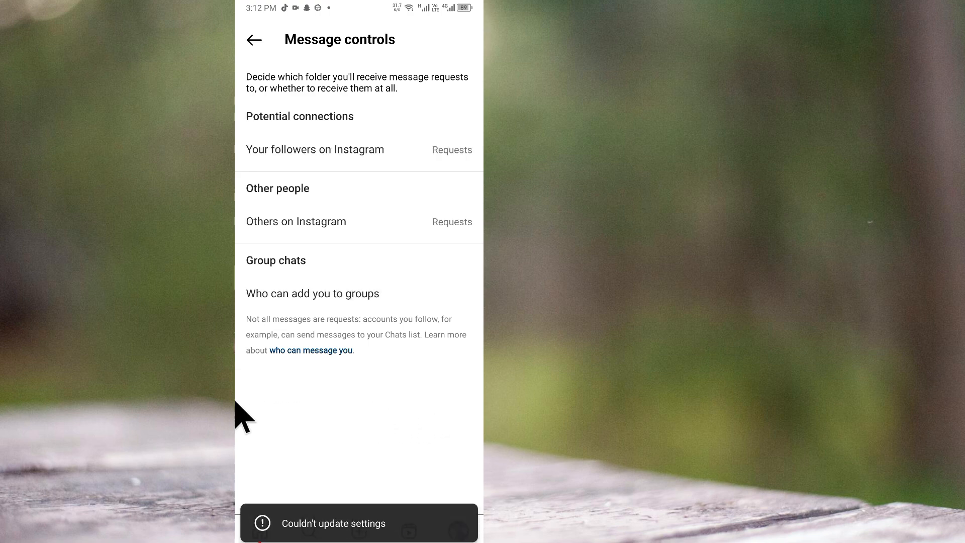
left_click(253, 39)
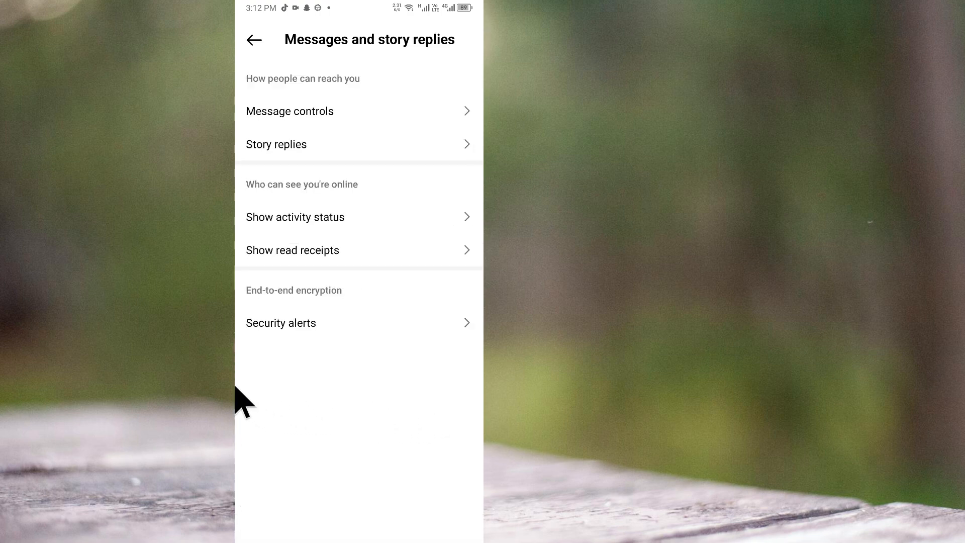
Return to Settings and activity and open the Help options.
left_click(254, 39)
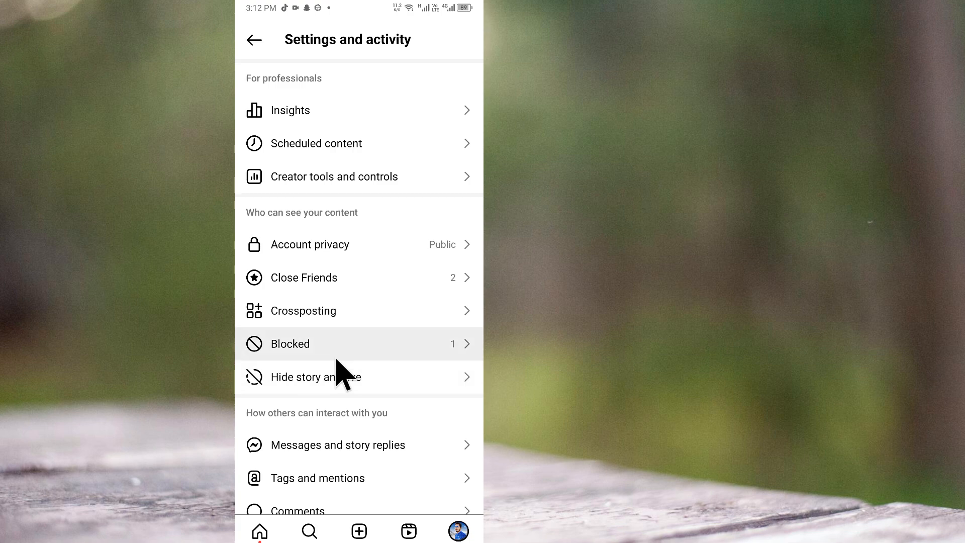
mouse_move(367, 241)
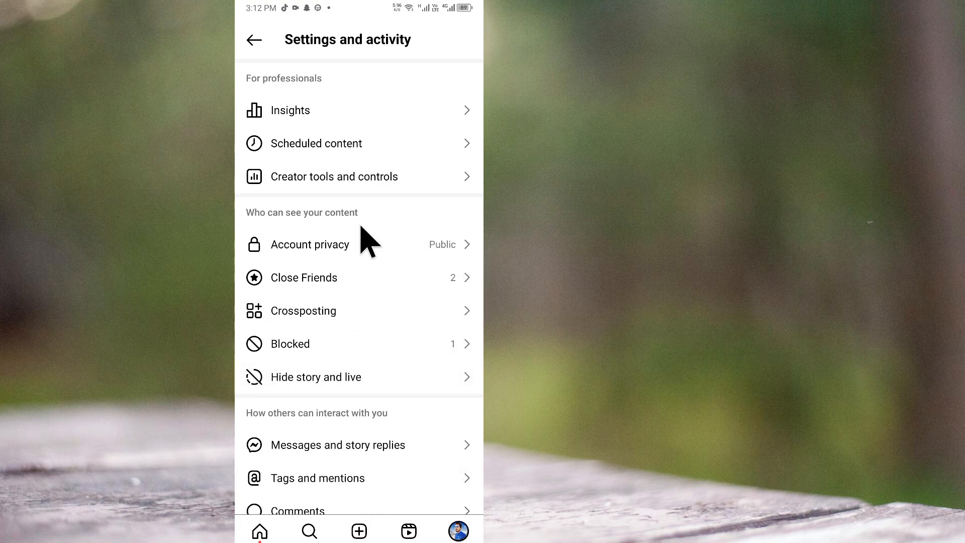
scroll("down", 3)
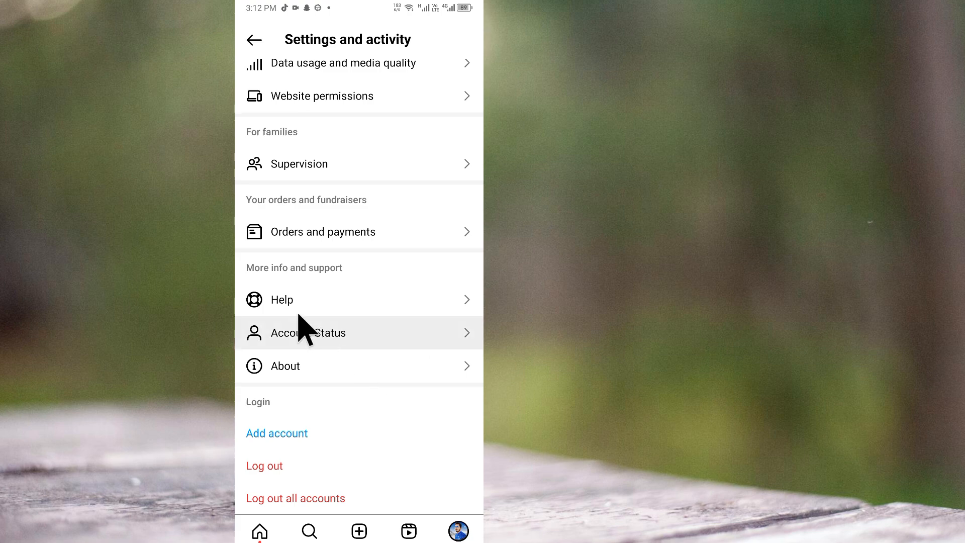
left_click(282, 300)
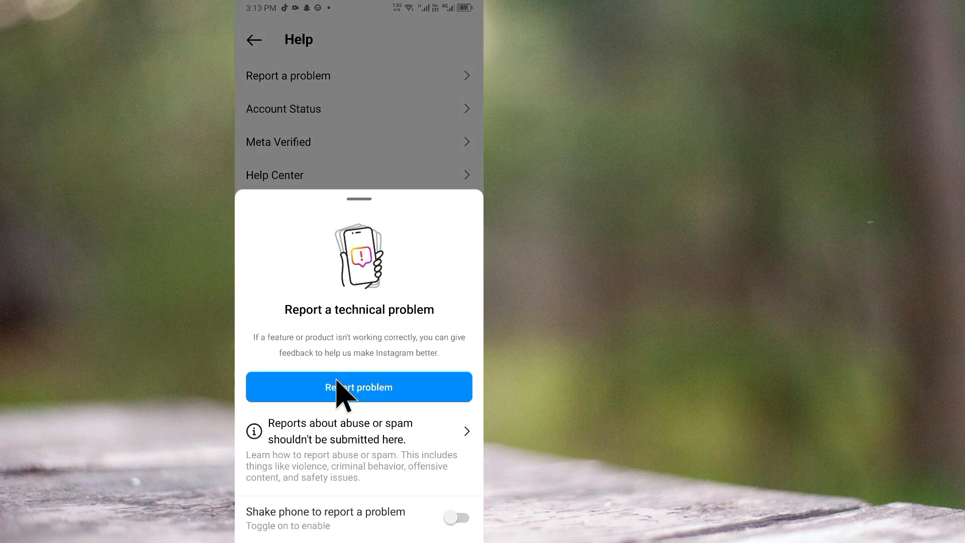
Start a technical problem report with screenshot included, then go to the home screen.
left_click(359, 387)
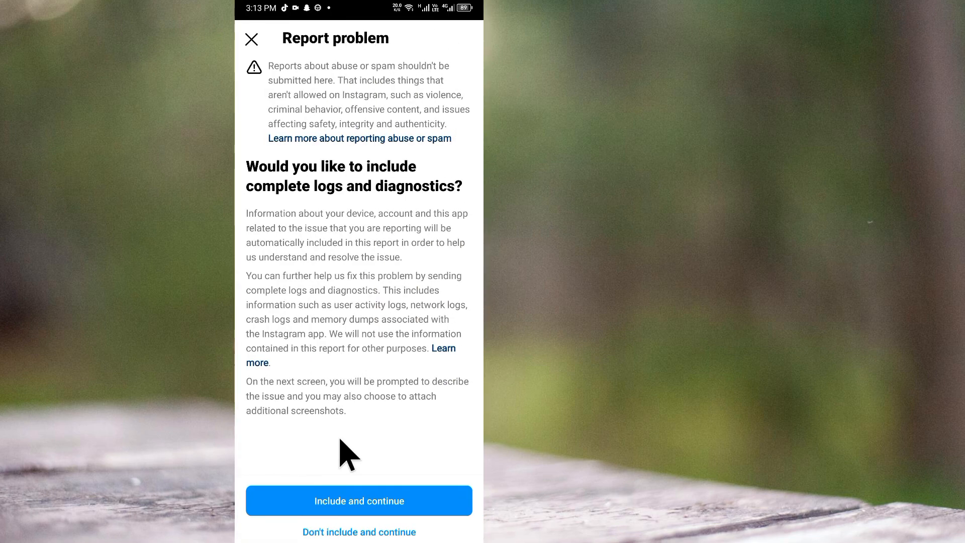
left_click(359, 501)
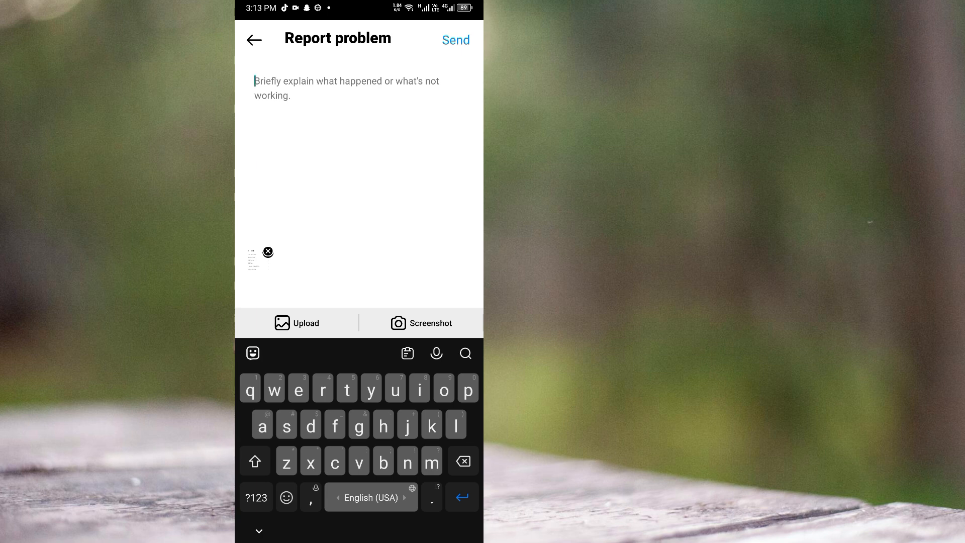
mouse_move(337, 171)
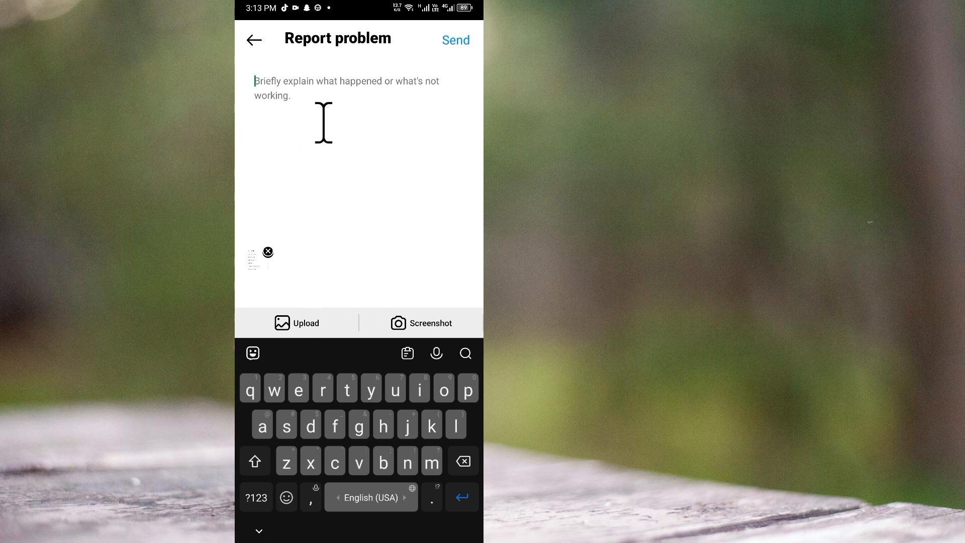
mouse_move(394, 102)
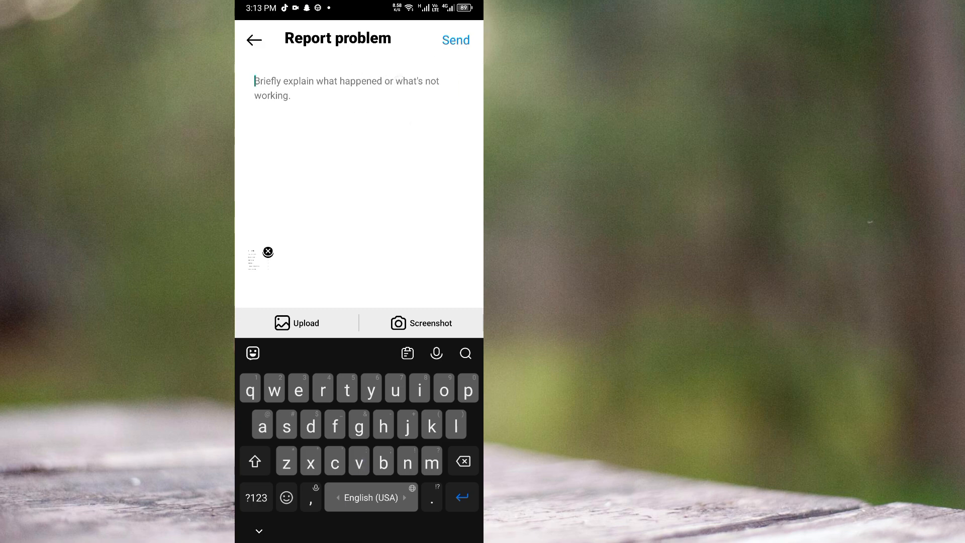
left_click(253, 39)
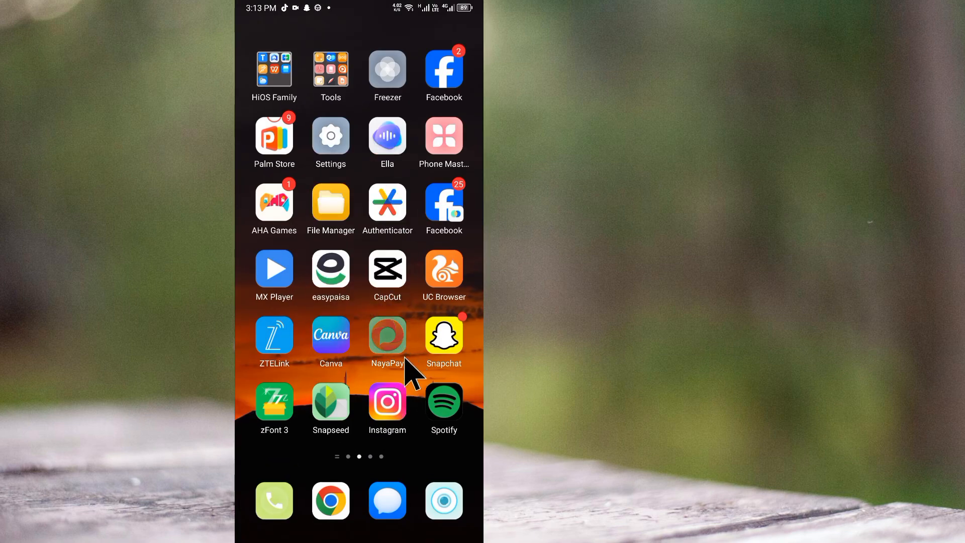